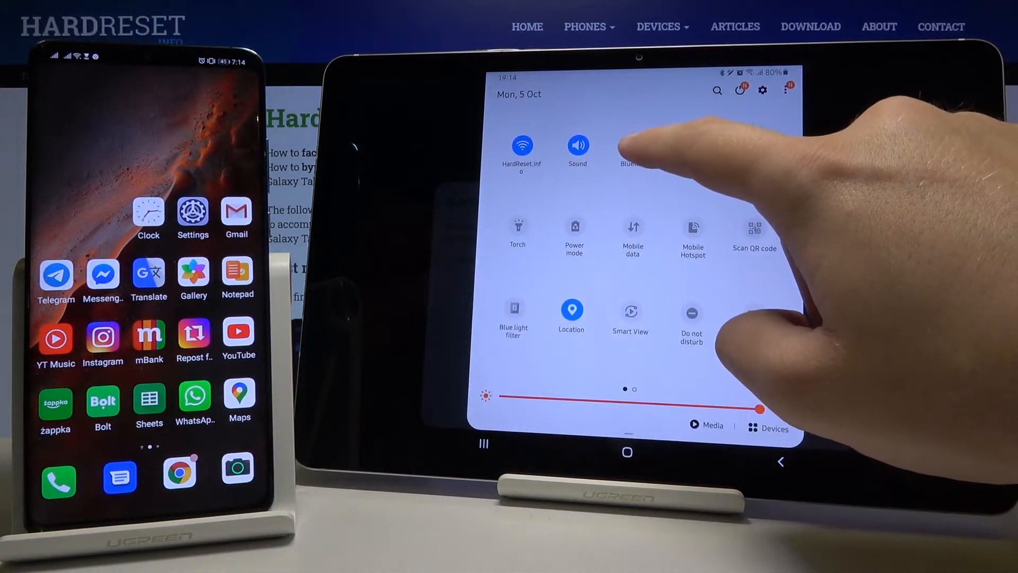
- Open the tablet's Bluetooth settings from the Quick Settings Bluetooth tile
{"action": "left_click", "coordinate": [626, 145]}
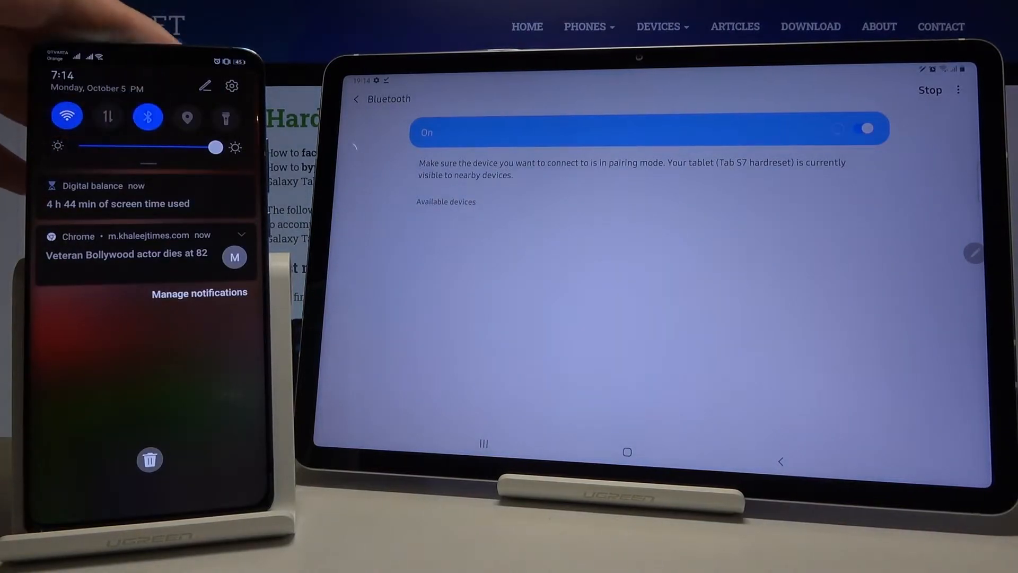
- Open the phone's Bluetooth settings and scan until 'Tab S7 hardreset' appears
{"action": "left_click", "coordinate": [147, 116]}
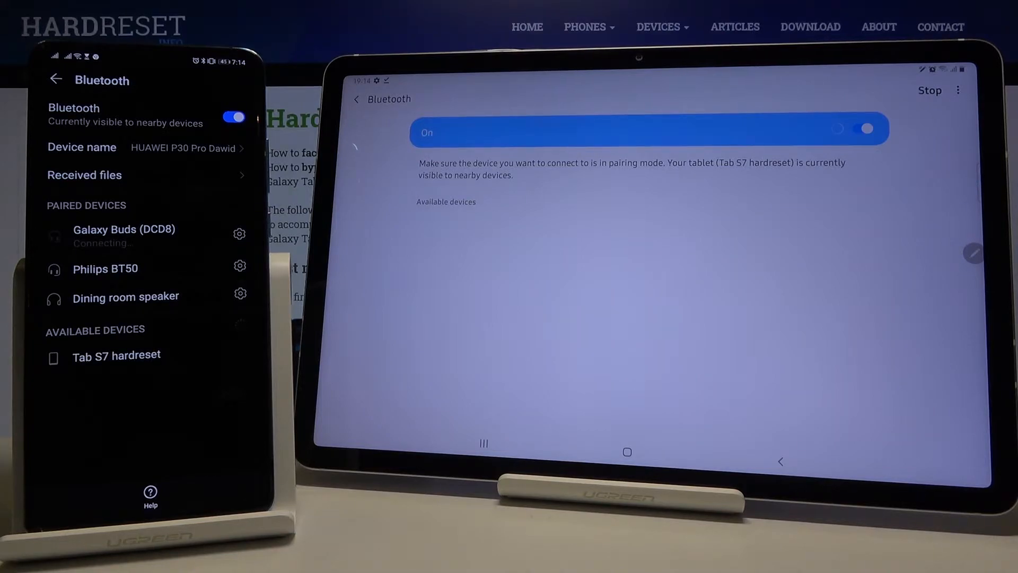
{"action": "left_click", "coordinate": [929, 90]}
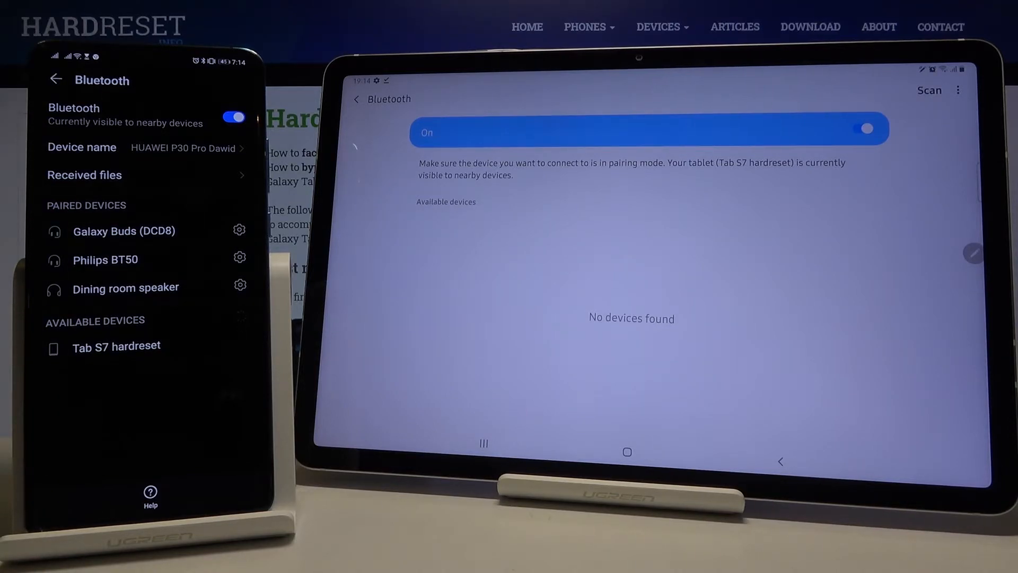
- Rescan on the tablet, select the Huawei phone, and accept PAIR on the phone
{"action": "left_click", "coordinate": [928, 90]}
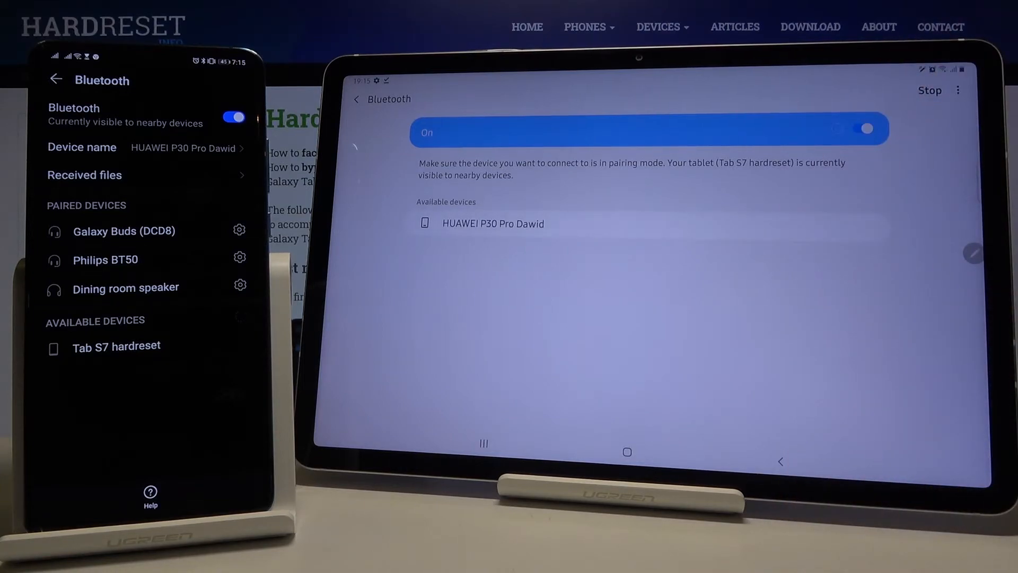
{"action": "left_click", "coordinate": [492, 223]}
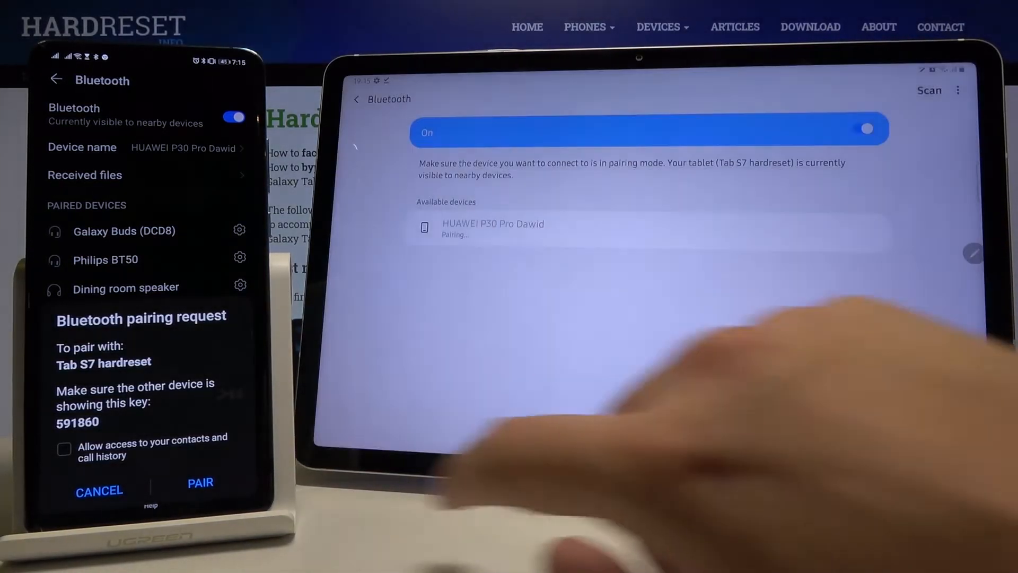
{"action": "left_click", "coordinate": [200, 482]}
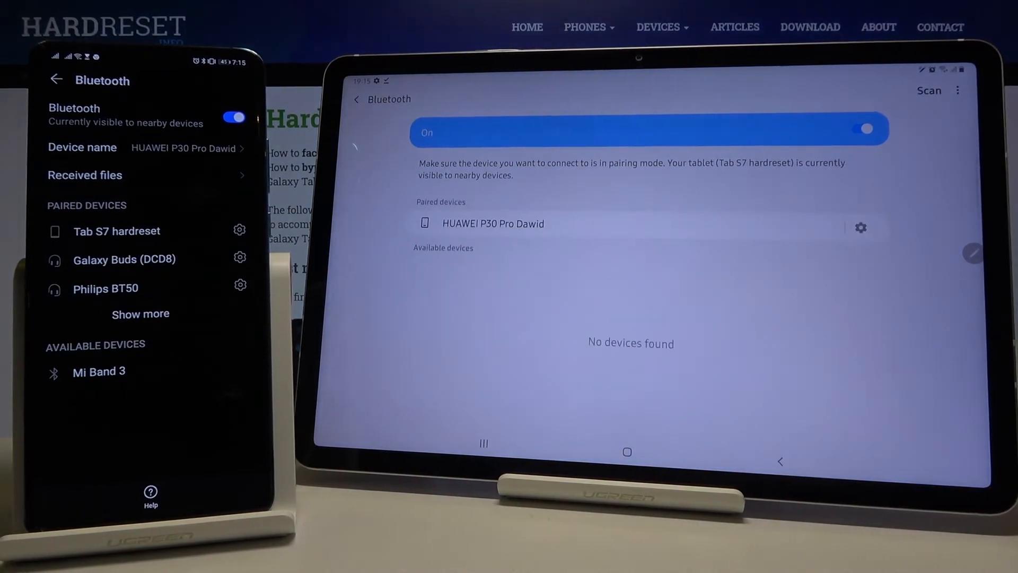